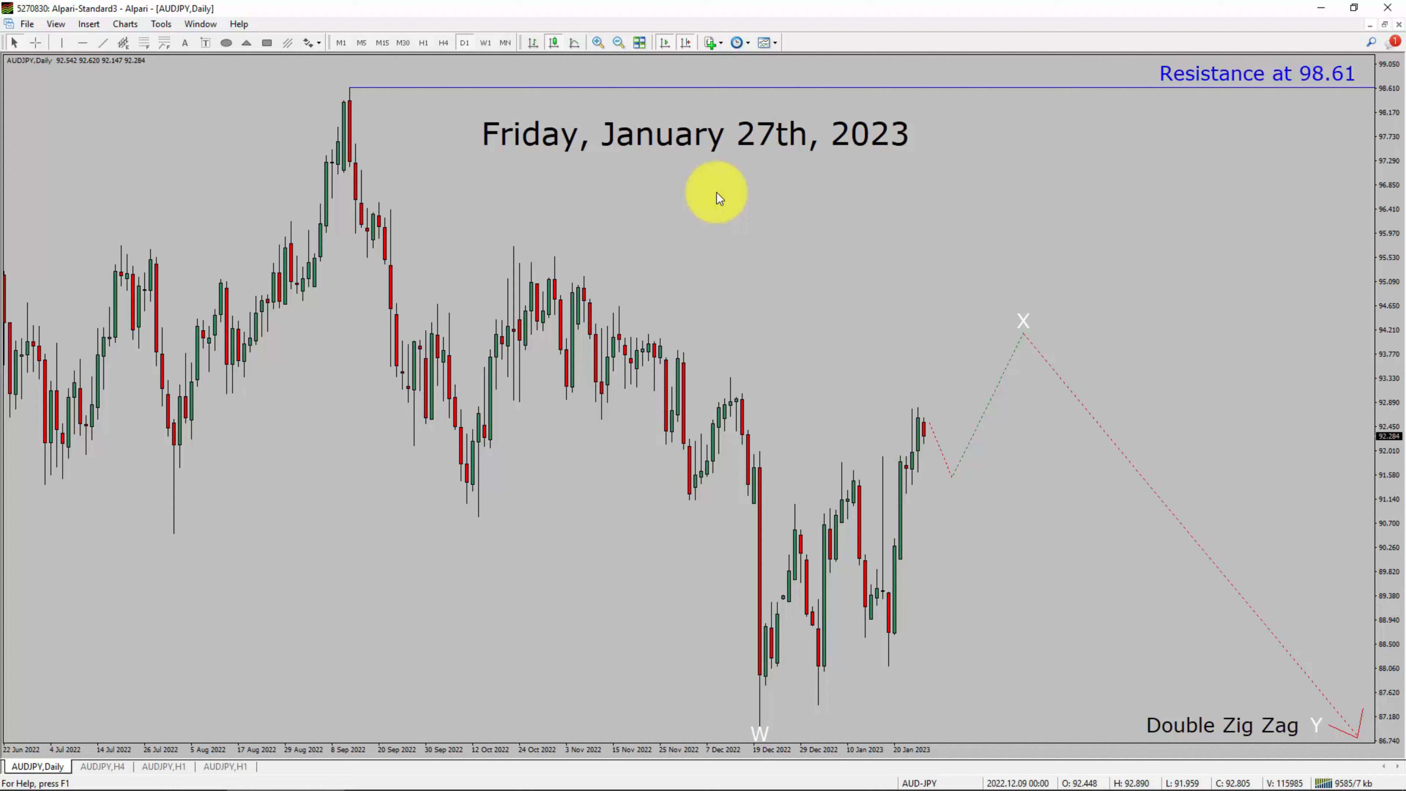
{"action": "mouse_move", "coordinate": [463, 42]}
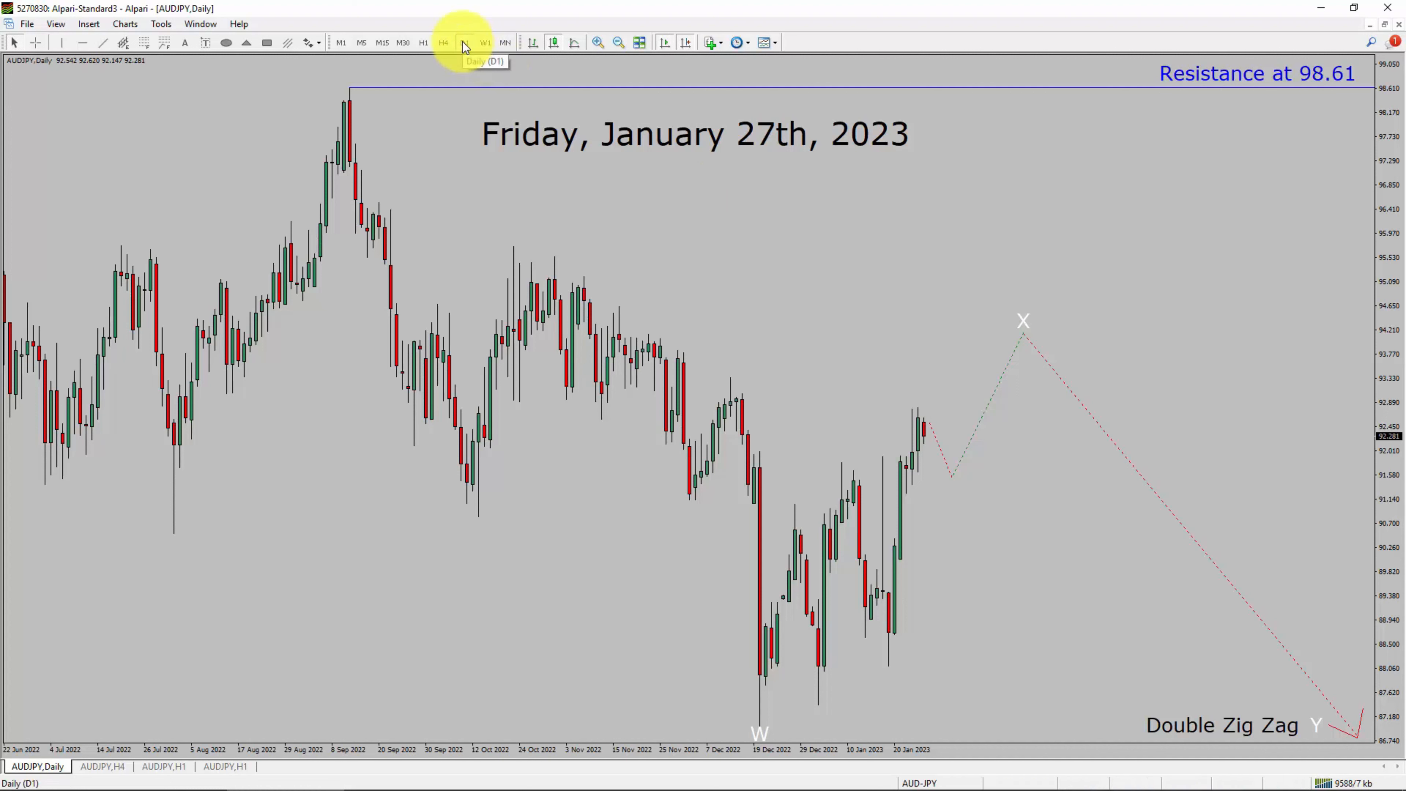
{"action": "mouse_move", "coordinate": [464, 46]}
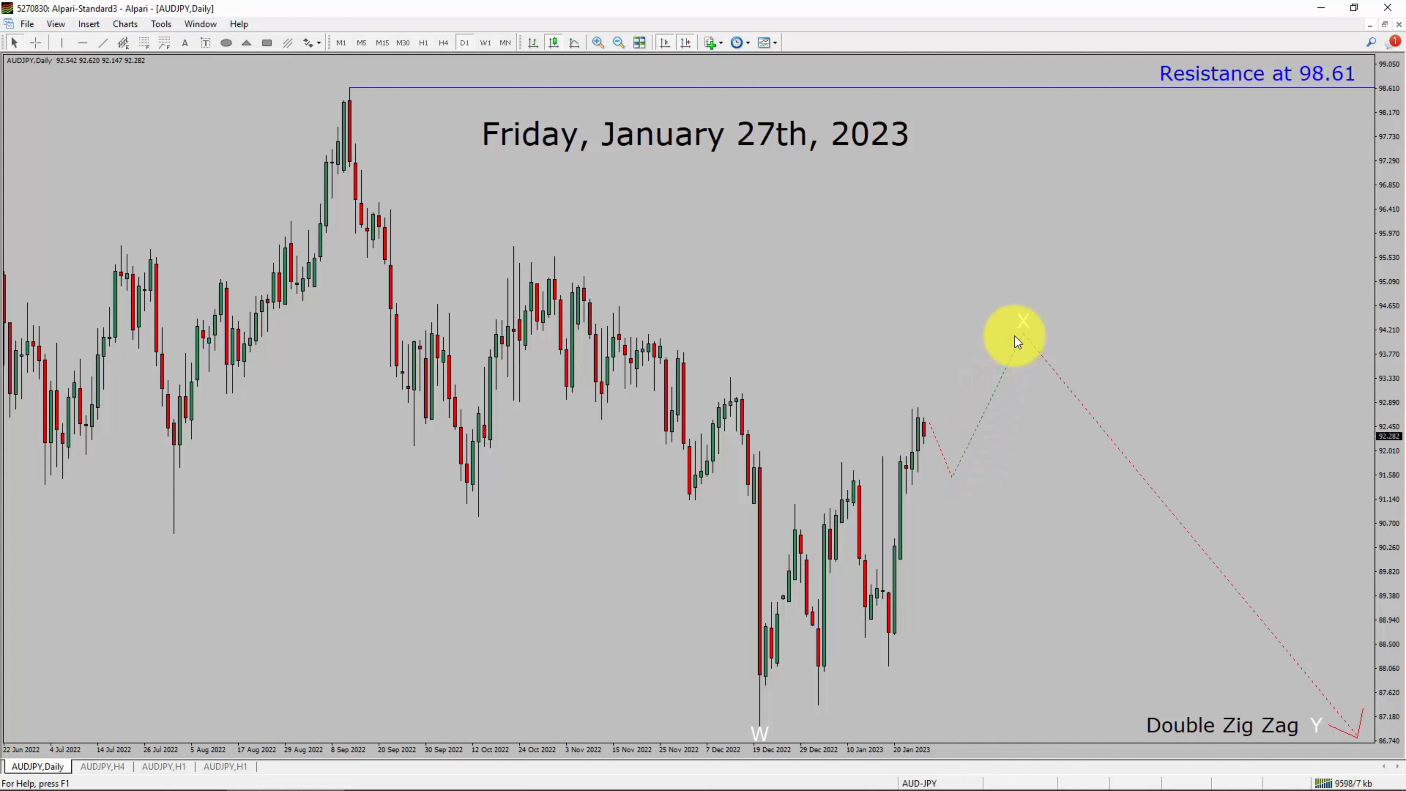
{"action": "mouse_move", "coordinate": [1309, 722]}
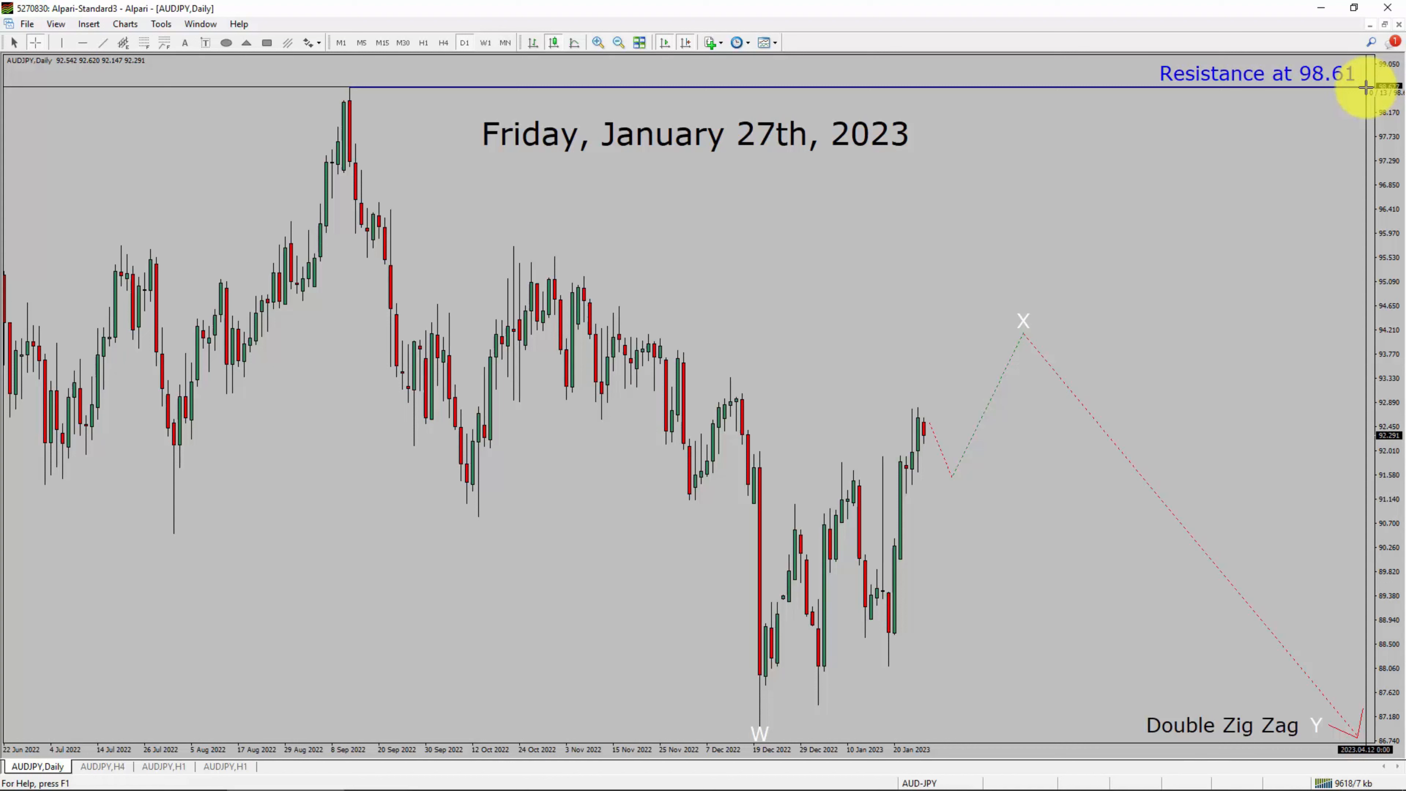
{"action": "mouse_move", "coordinate": [1183, 278]}
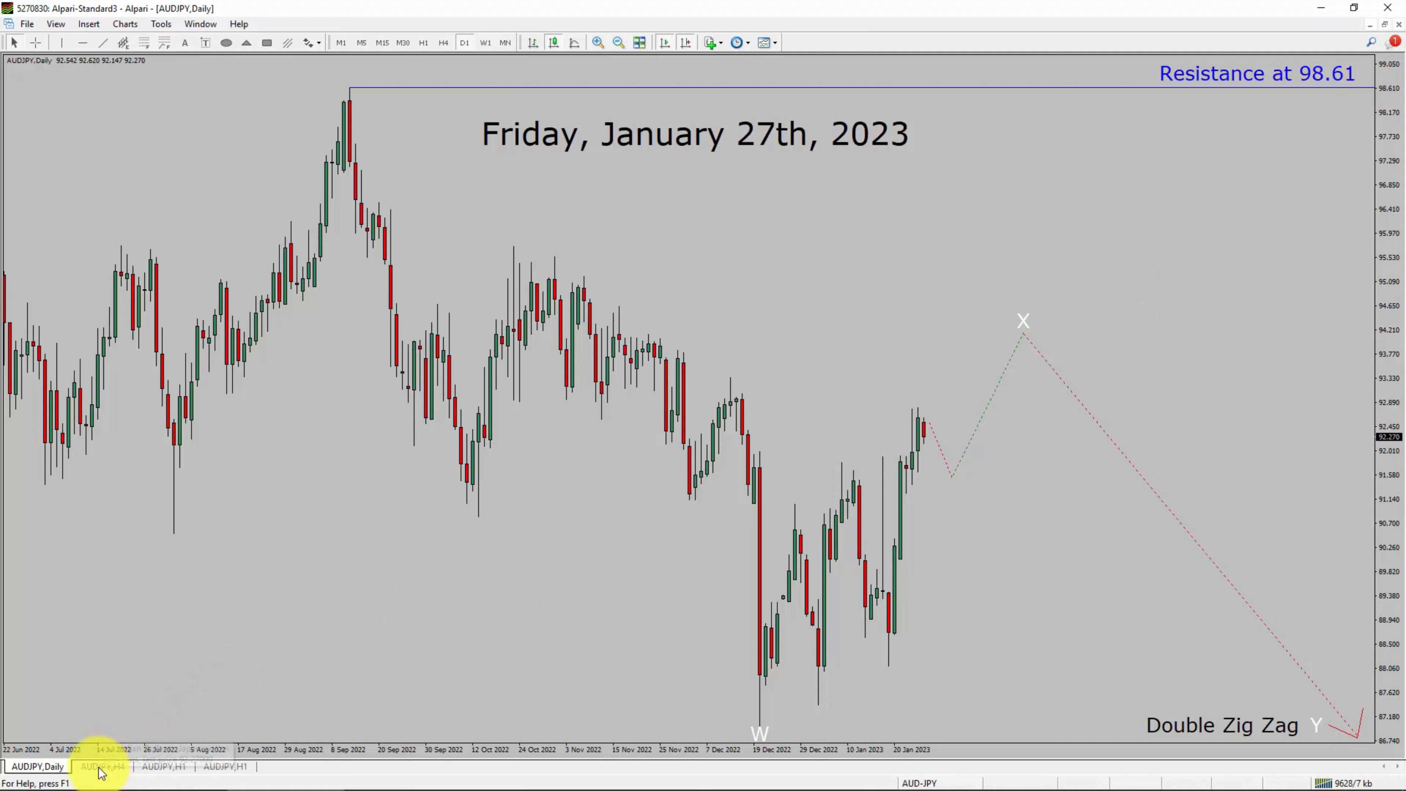
Switch to the AUDJPY 4-hour chart with the three support lines at recent swing lows
{"action": "left_click", "coordinate": [103, 766]}
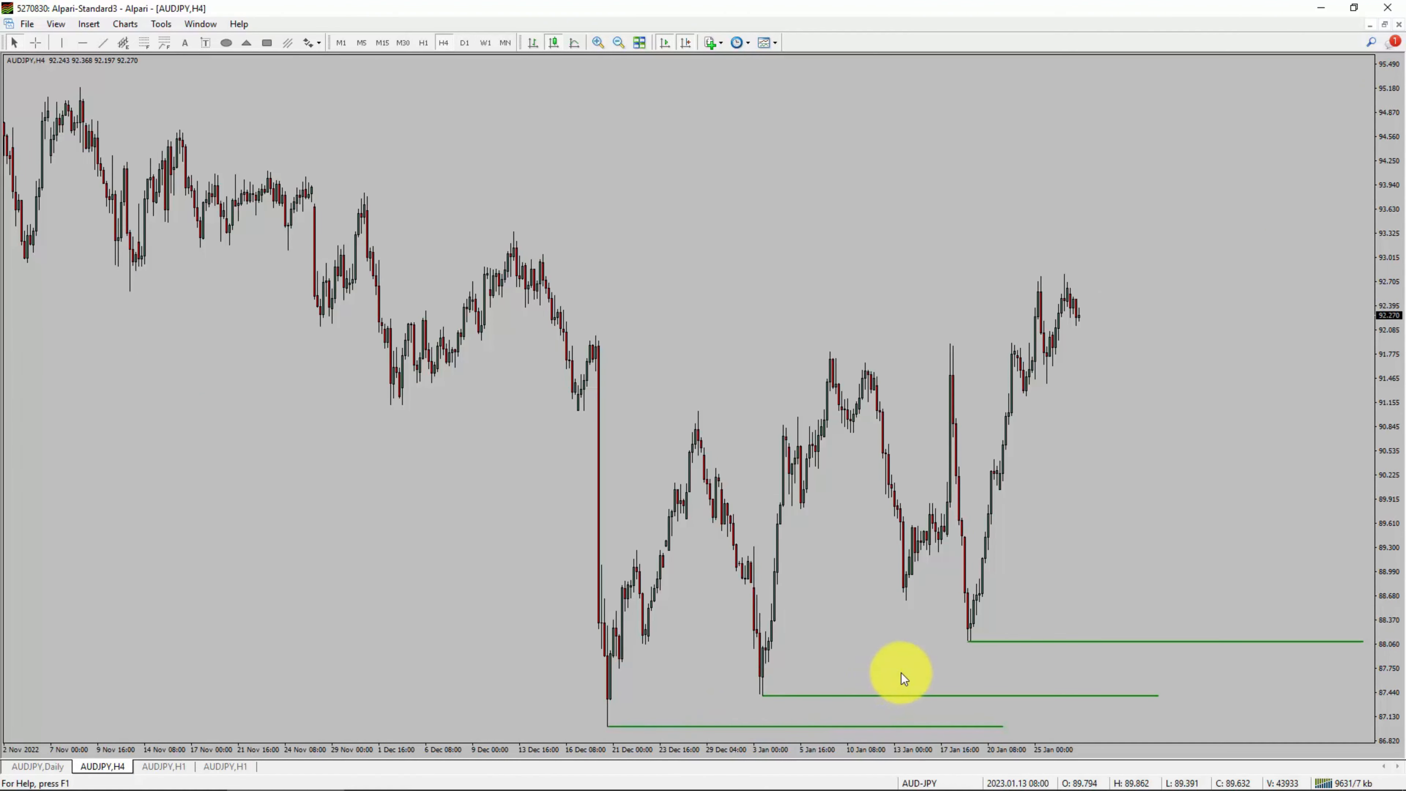
{"action": "mouse_move", "coordinate": [1191, 574]}
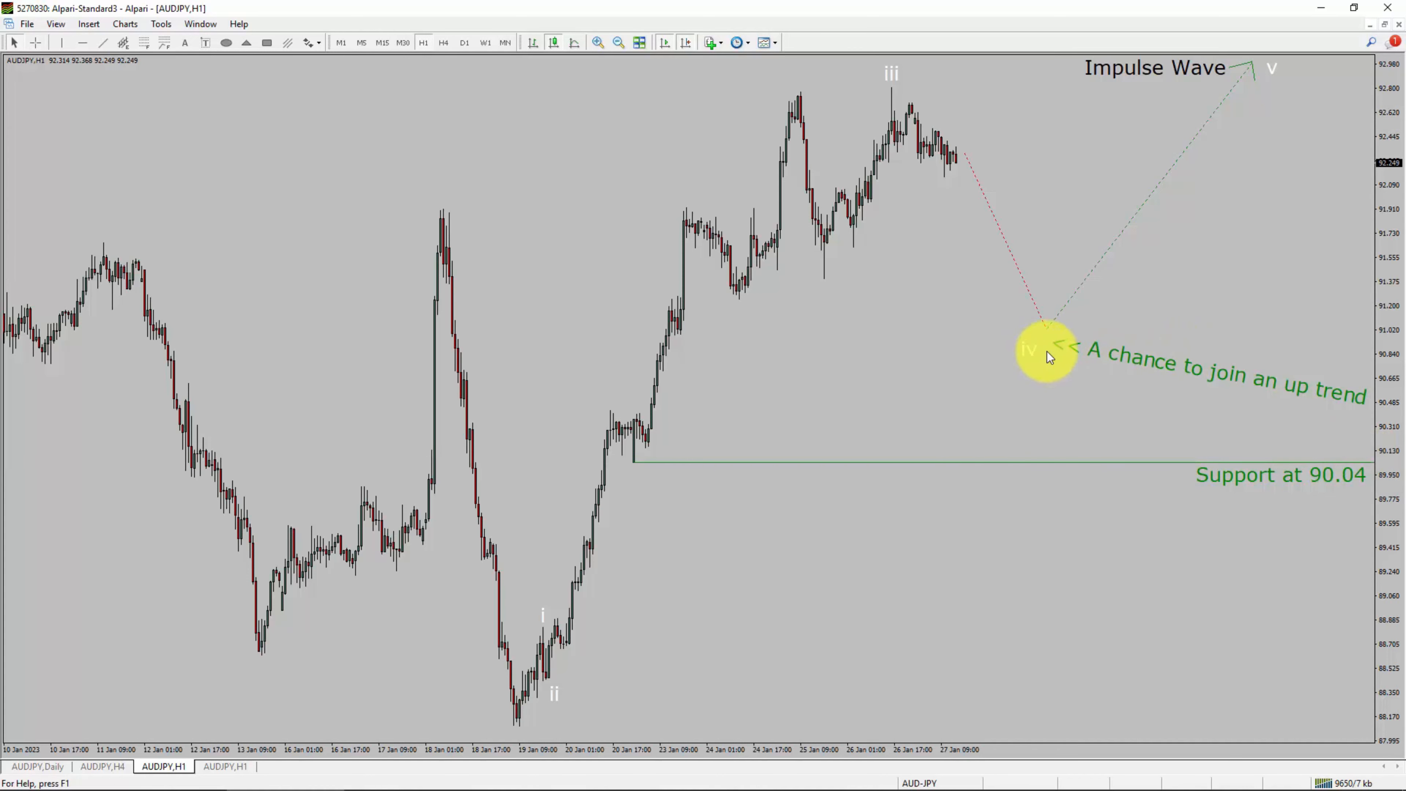
Switch to the AUDJPY 1-hour chart showing the impulse wave projection and 90.04 support
{"action": "left_click", "coordinate": [1046, 350]}
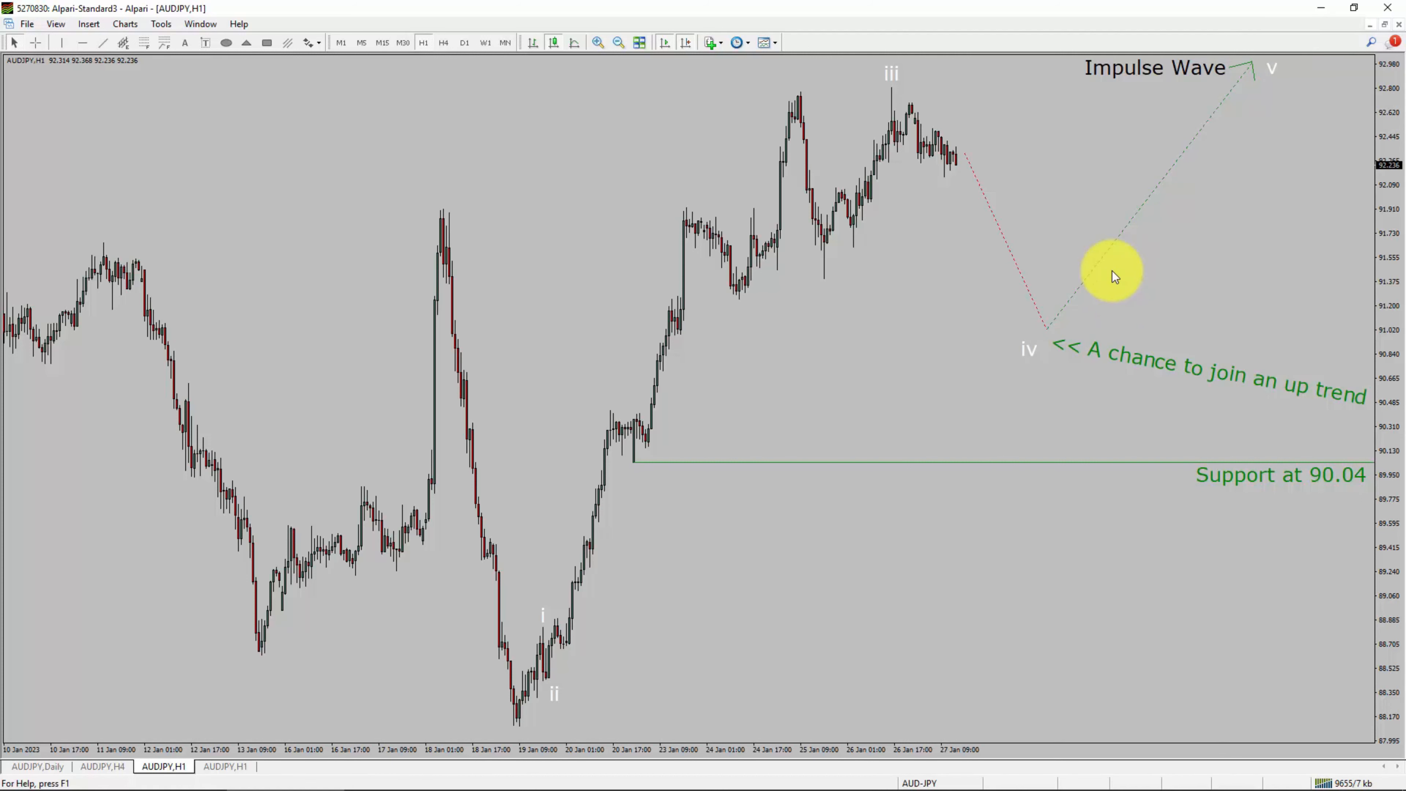
{"action": "mouse_move", "coordinate": [1065, 325]}
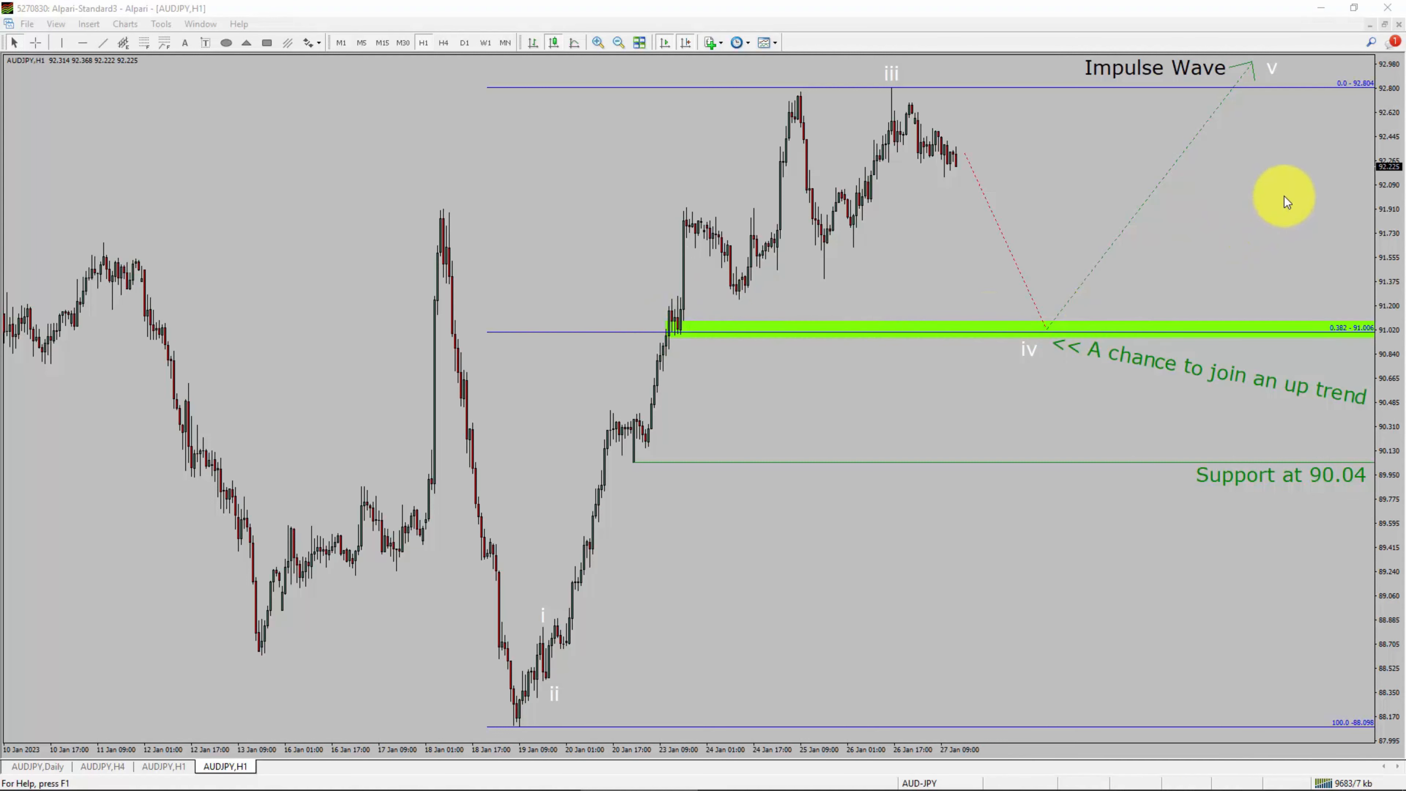
{"action": "mouse_move", "coordinate": [1303, 133]}
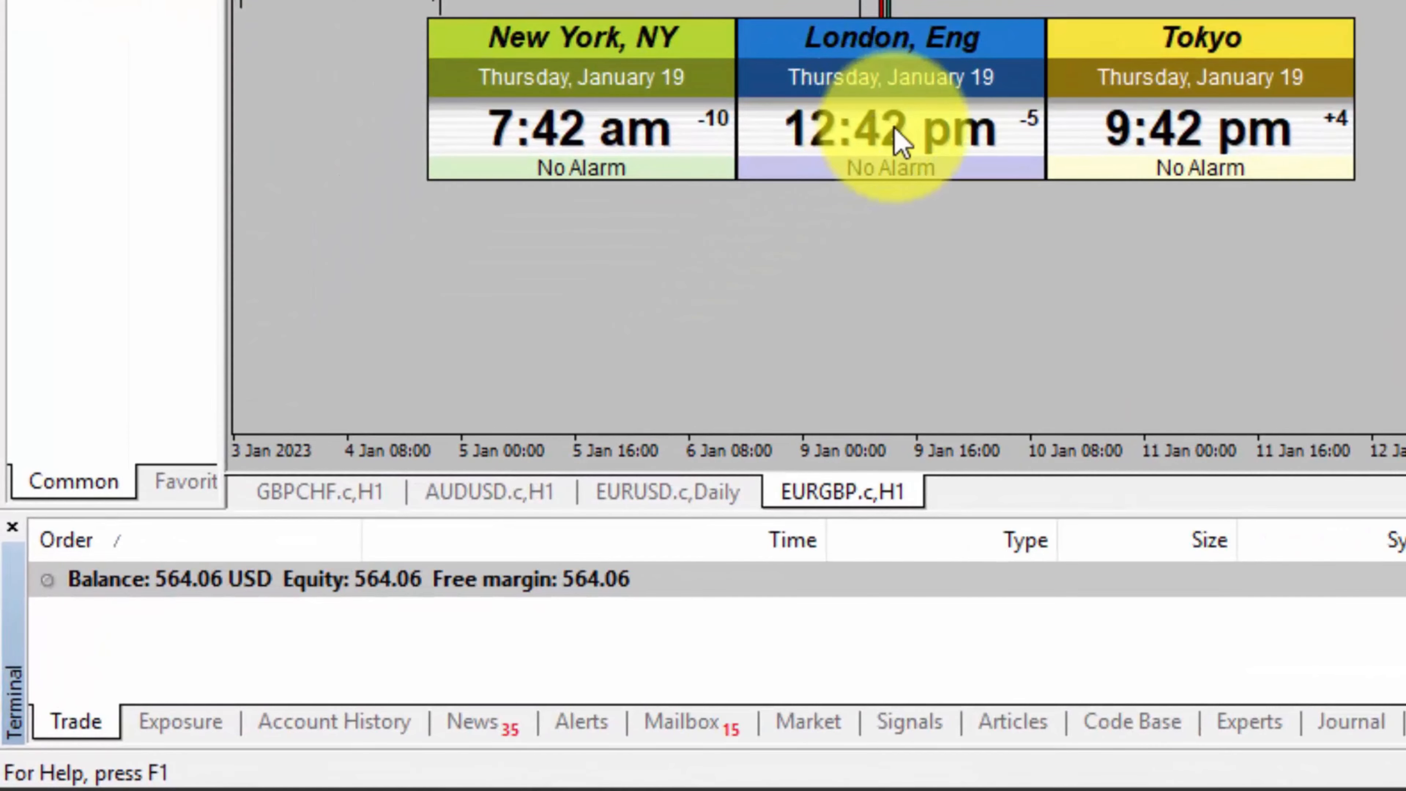
Show the Account History in the Terminal panel listing past closed trades
{"action": "left_click", "coordinate": [148, 759]}
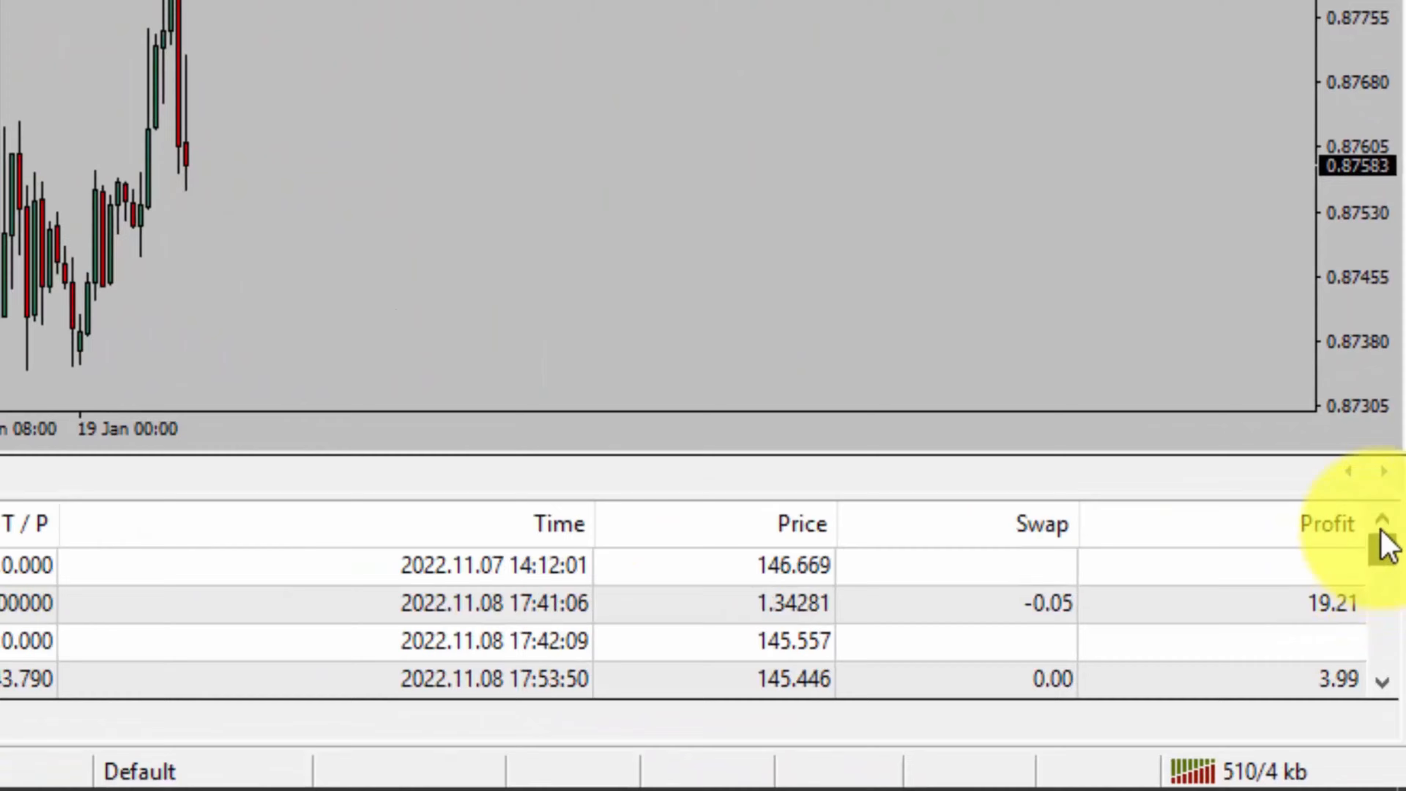
{"action": "left_click", "coordinate": [1382, 645]}
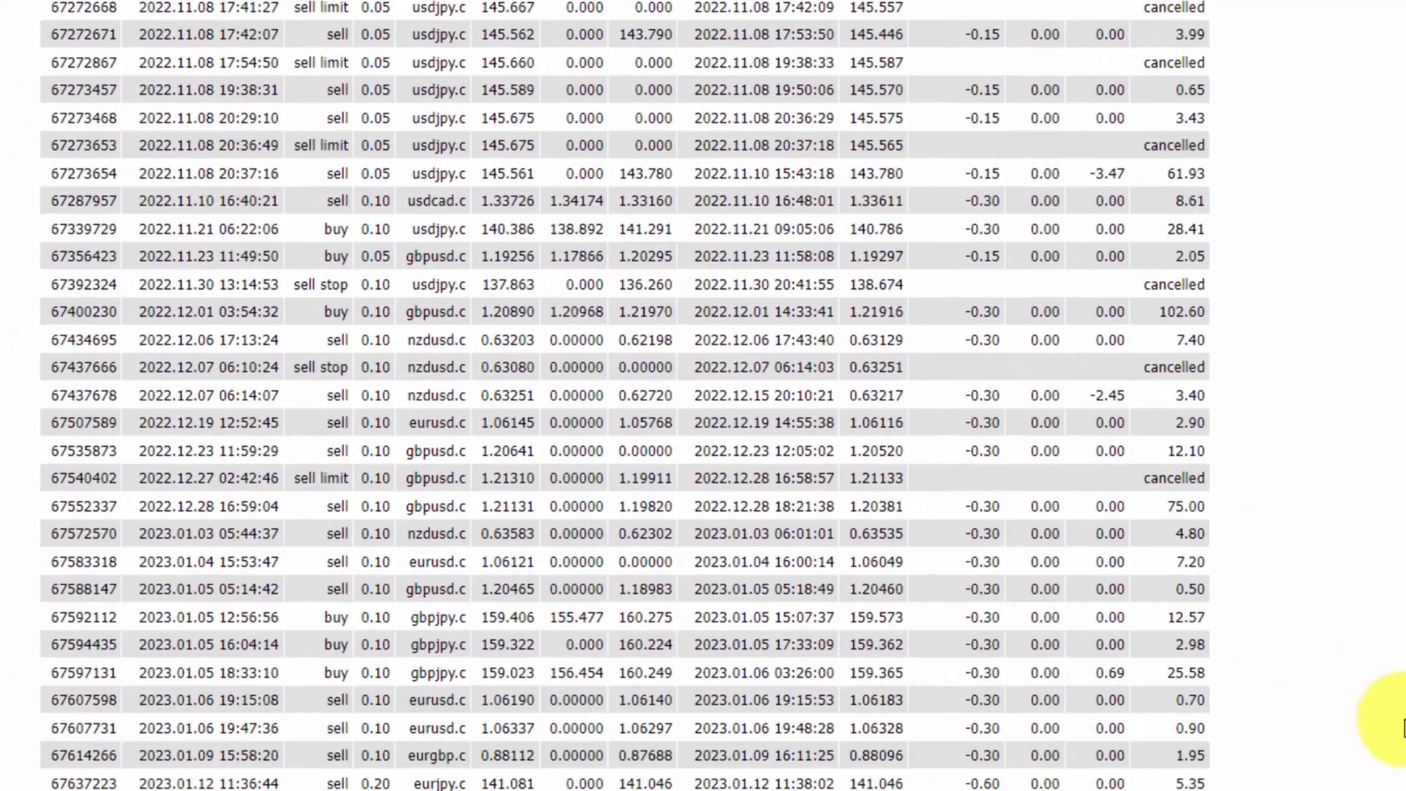
Scroll through the Closed Transactions table down to the Closed P/L of 481.55
{"action": "scroll", "scroll_direction": "down", "scroll_amount": 3}
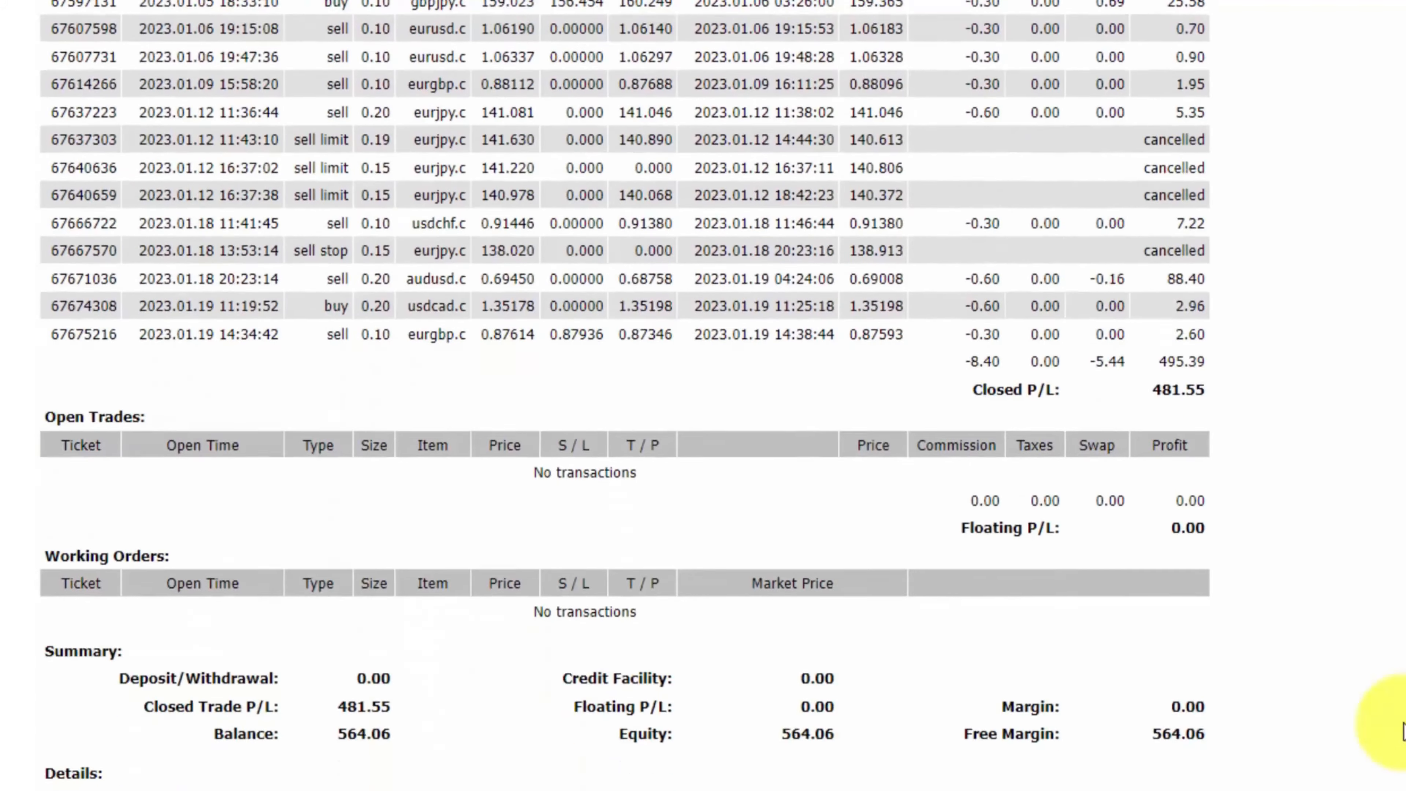
{"action": "scroll", "scroll_direction": "down", "scroll_amount": 3}
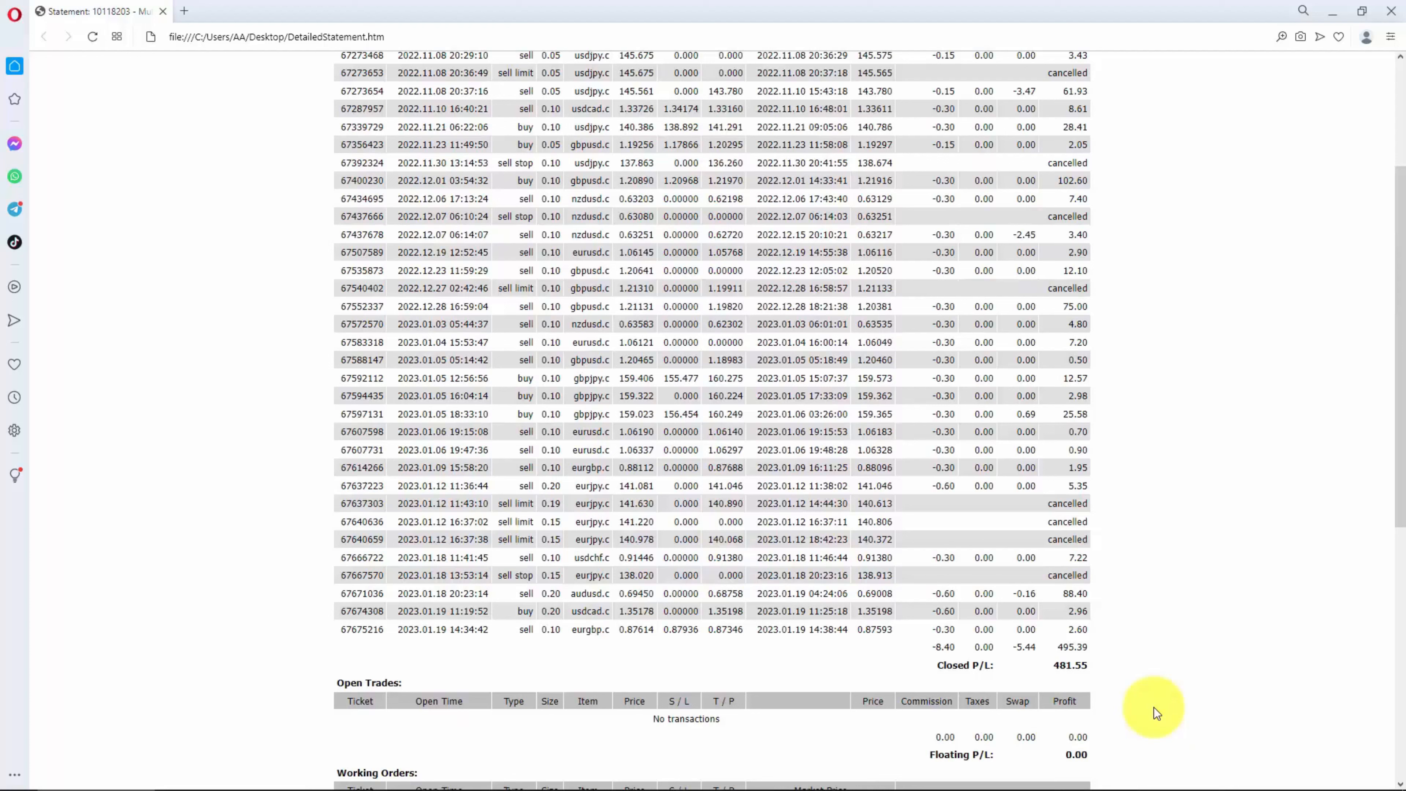
{"action": "scroll", "scroll_direction": "up", "scroll_amount": 3}
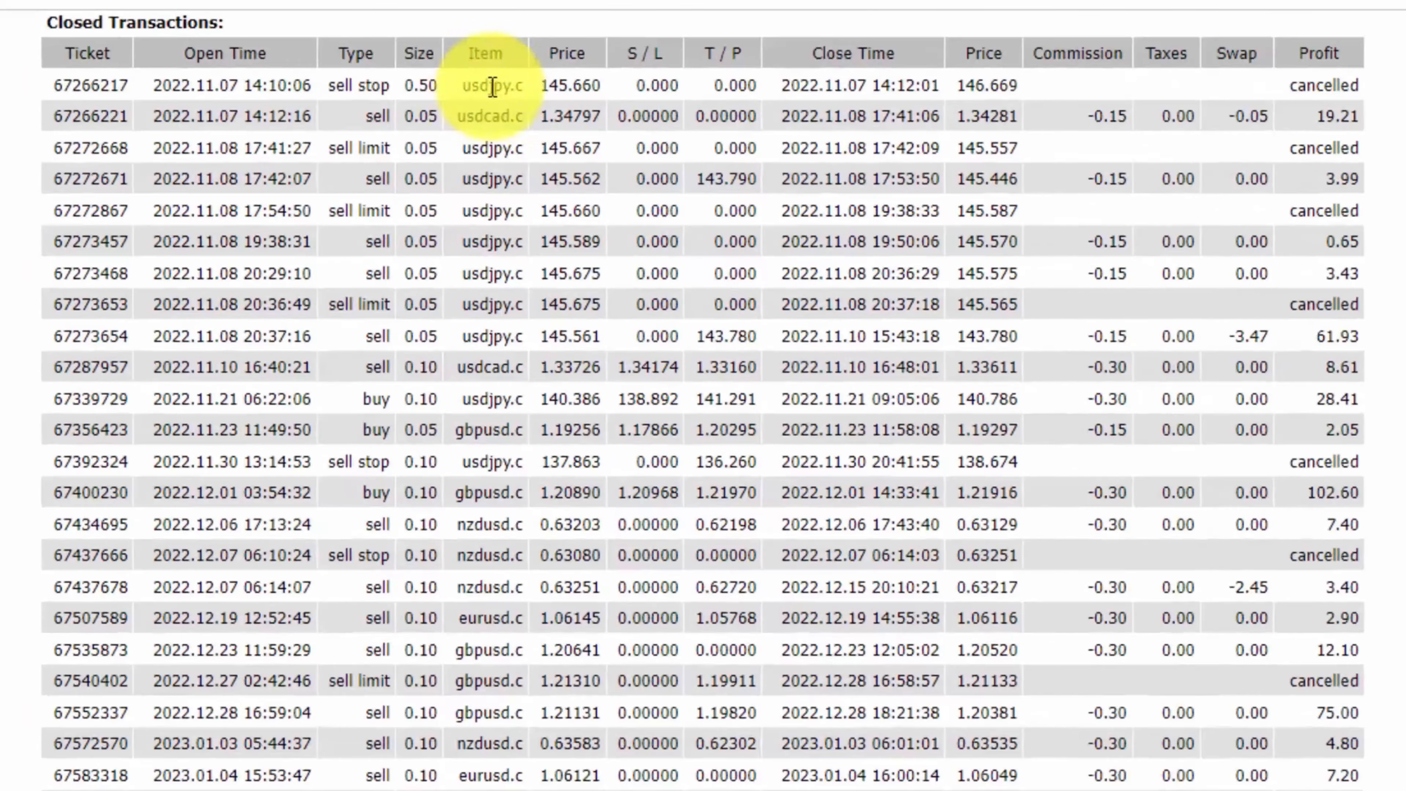
{"action": "double_click", "coordinate": [490, 85]}
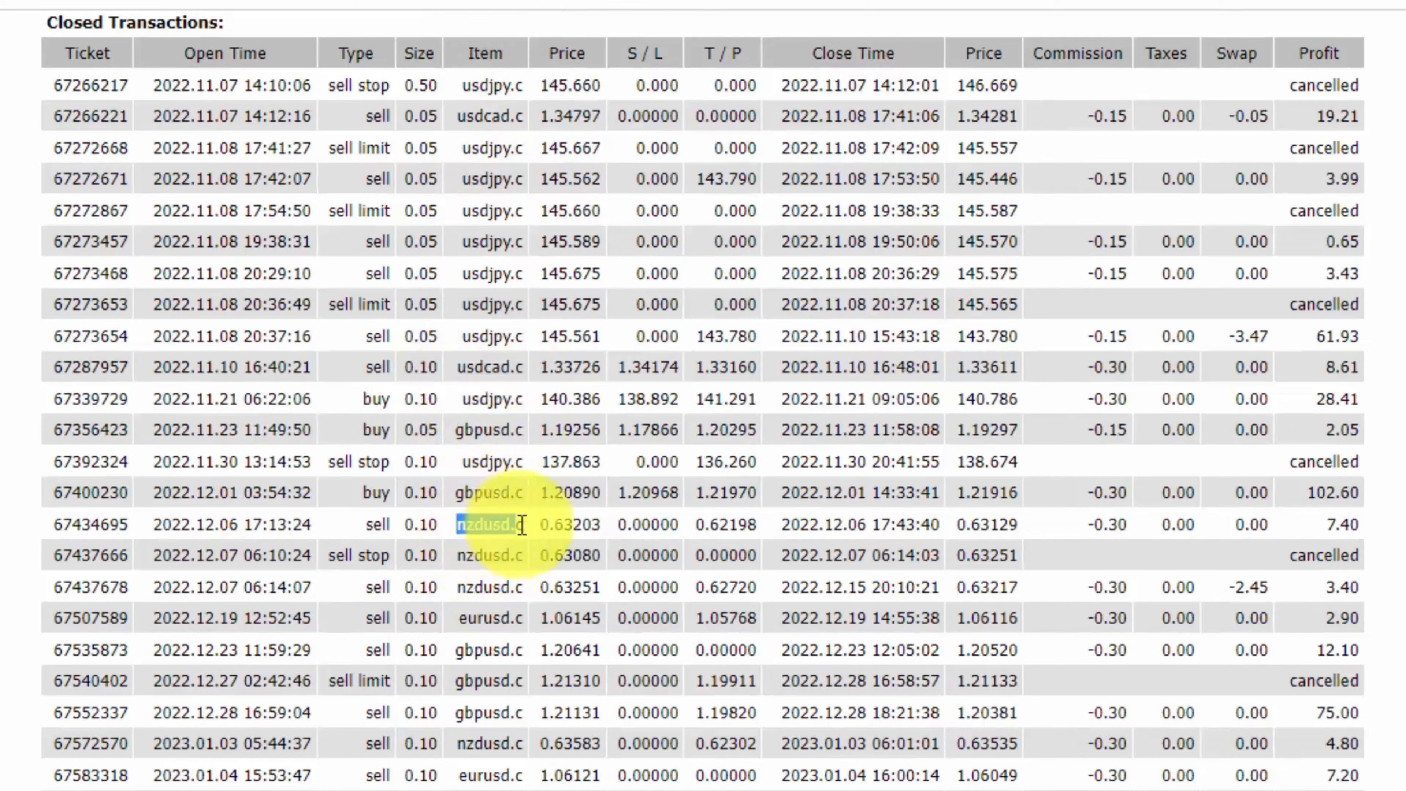
{"action": "double_click", "coordinate": [492, 618]}
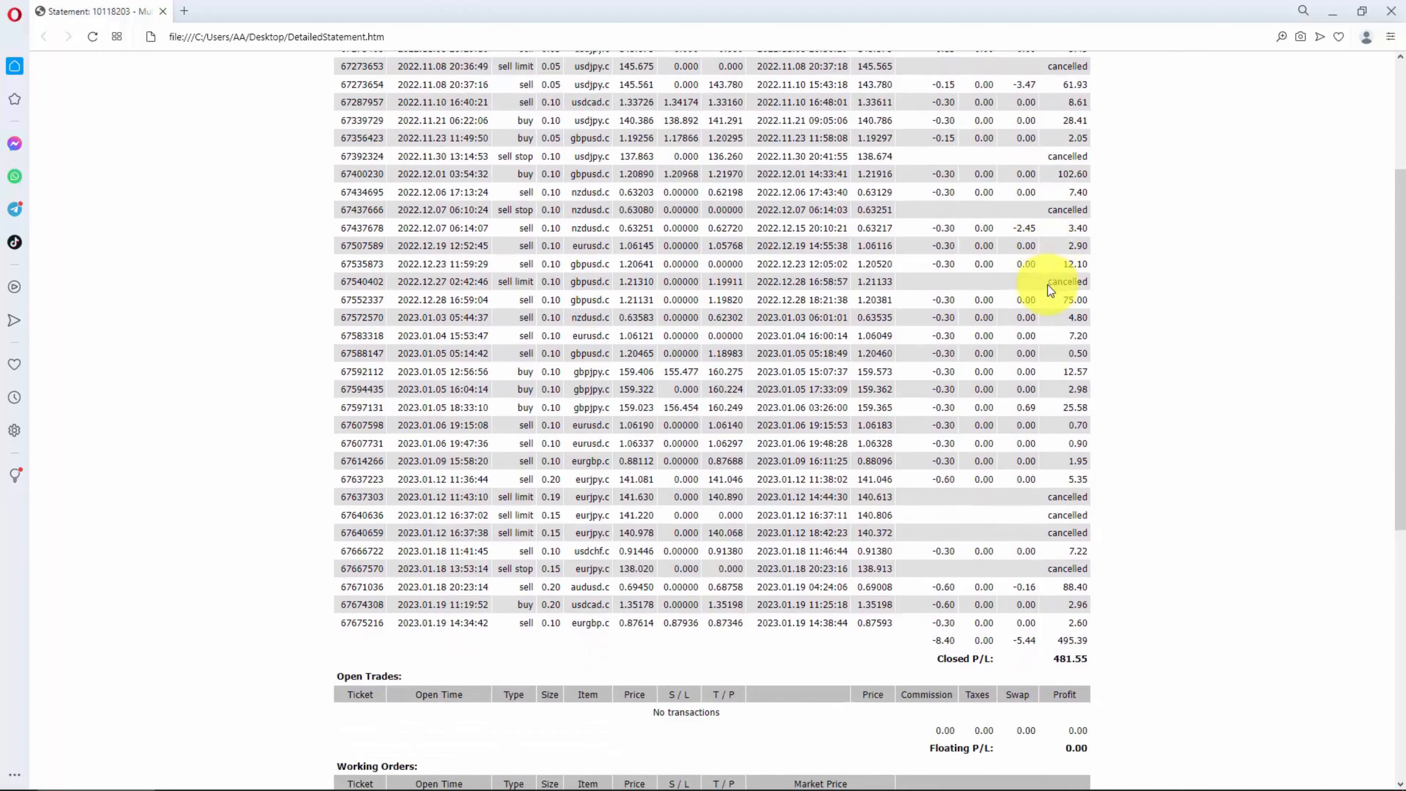
{"action": "scroll", "scroll_direction": "down", "scroll_amount": 3}
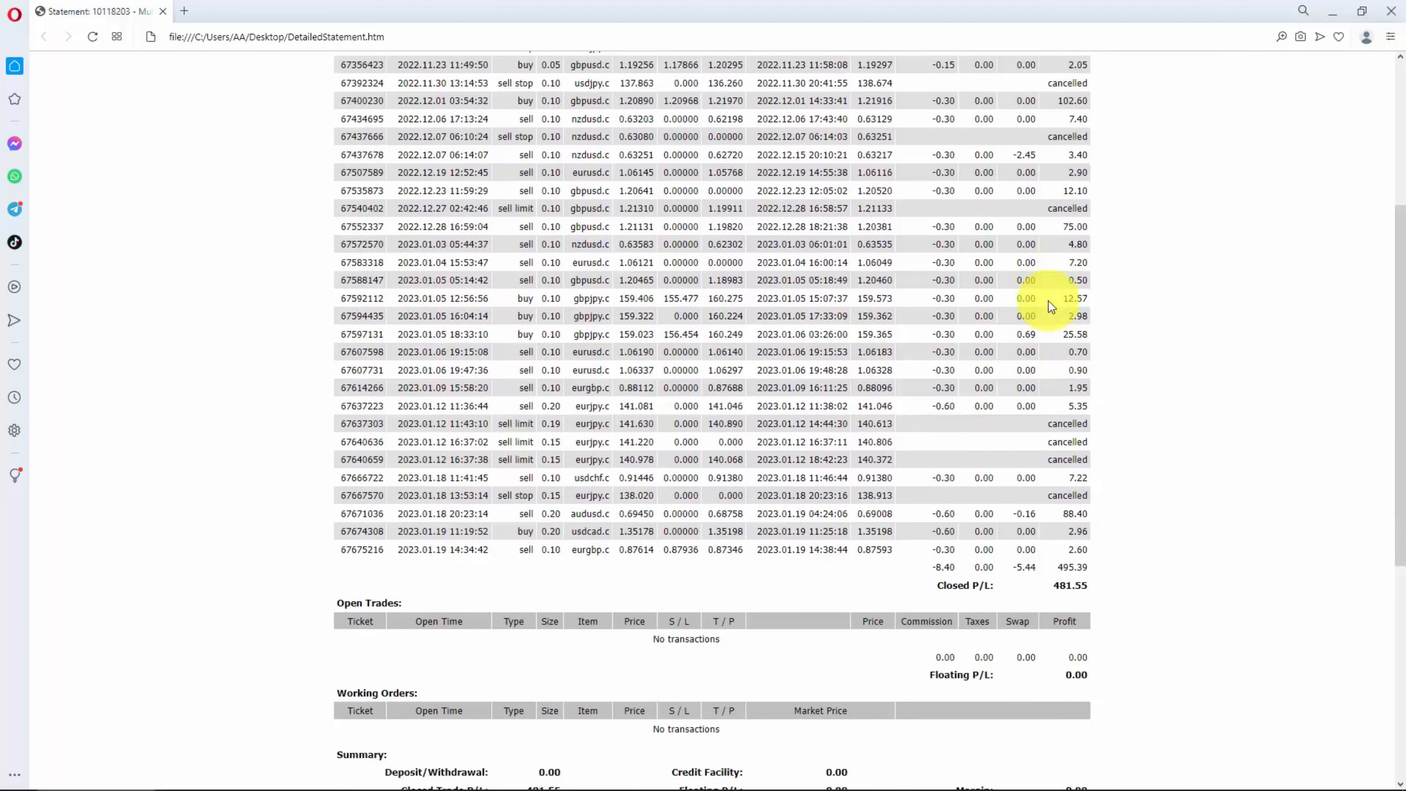
{"action": "scroll", "scroll_direction": "down", "scroll_amount": 3}
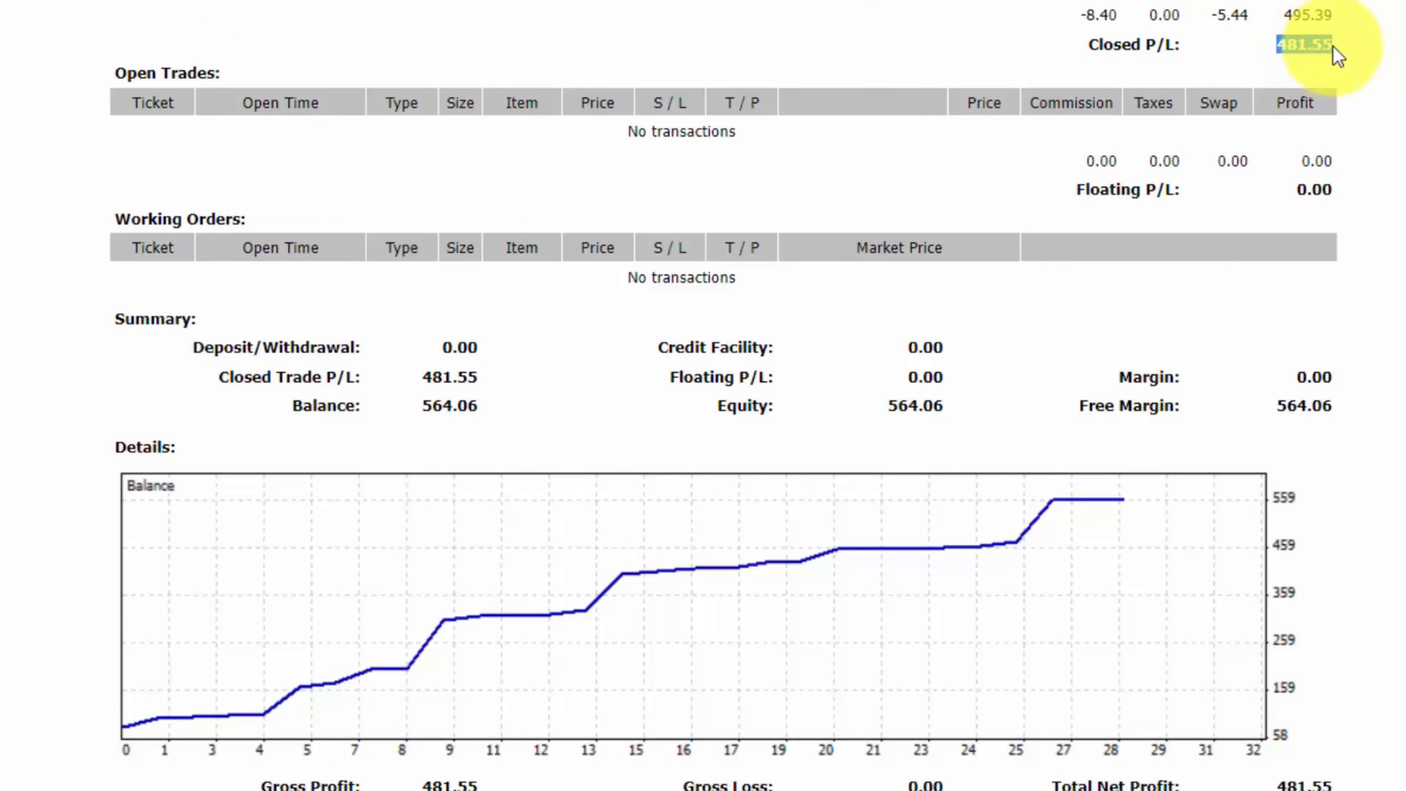
{"action": "mouse_move", "coordinate": [401, 674]}
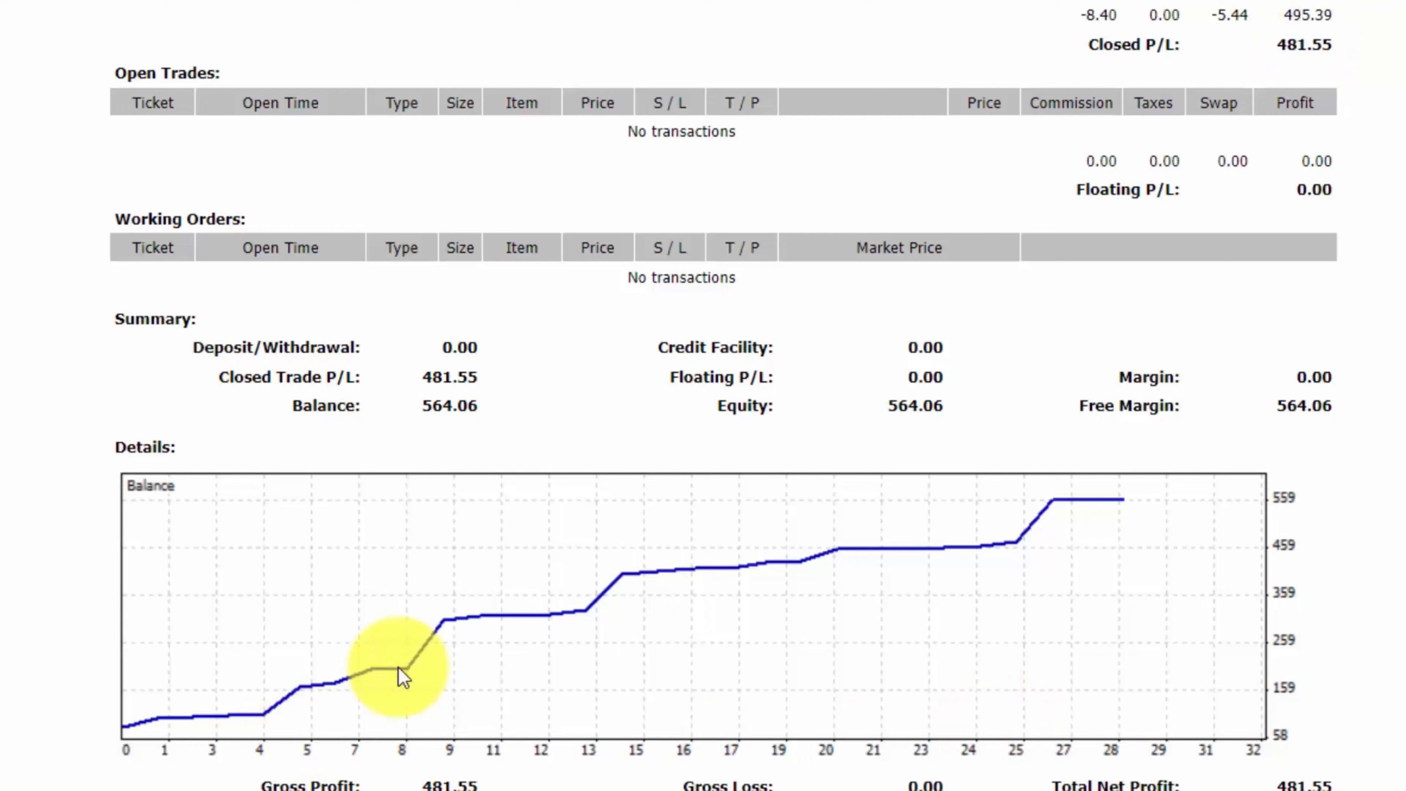
{"action": "scroll", "scroll_direction": "down", "scroll_amount": 3}
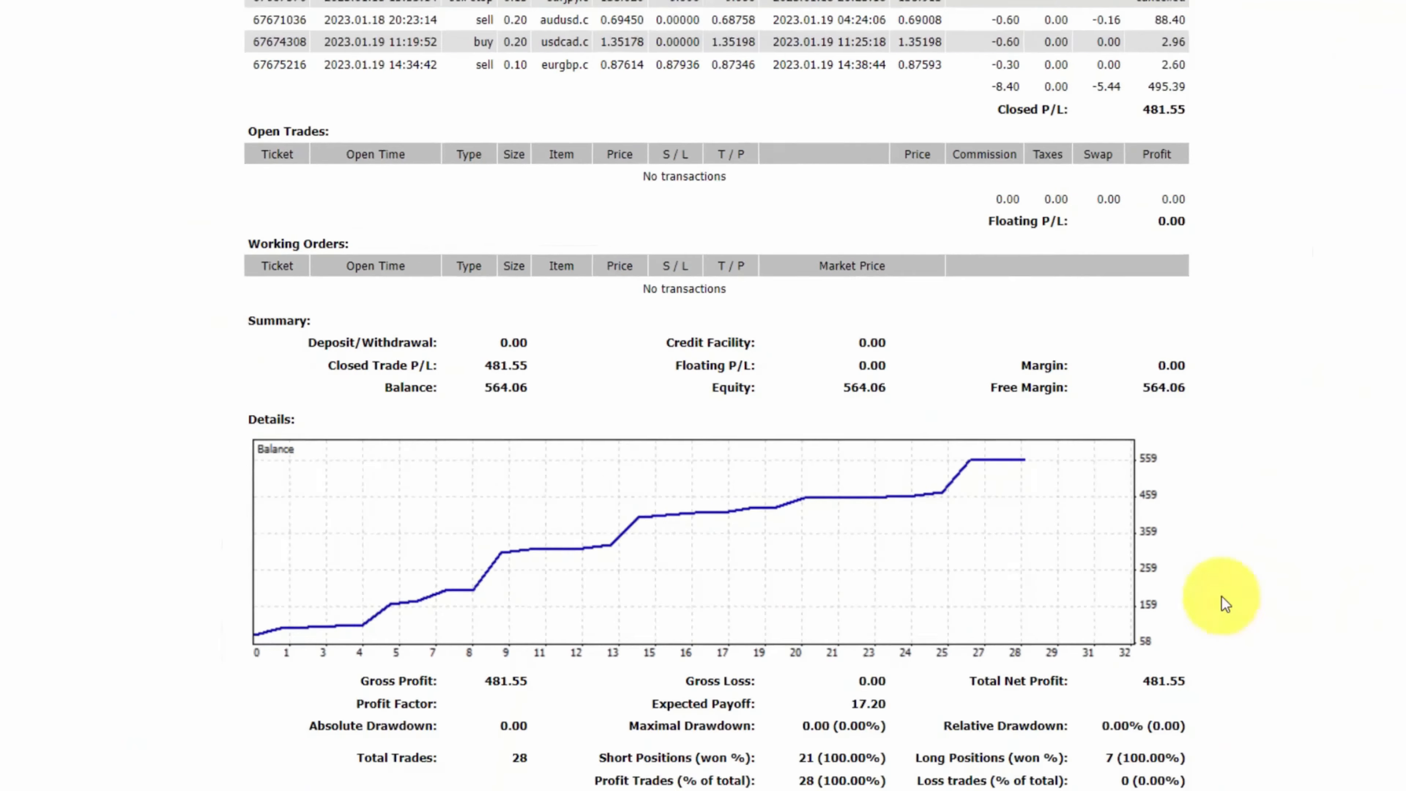
{"action": "scroll", "scroll_direction": "down", "scroll_amount": 3}
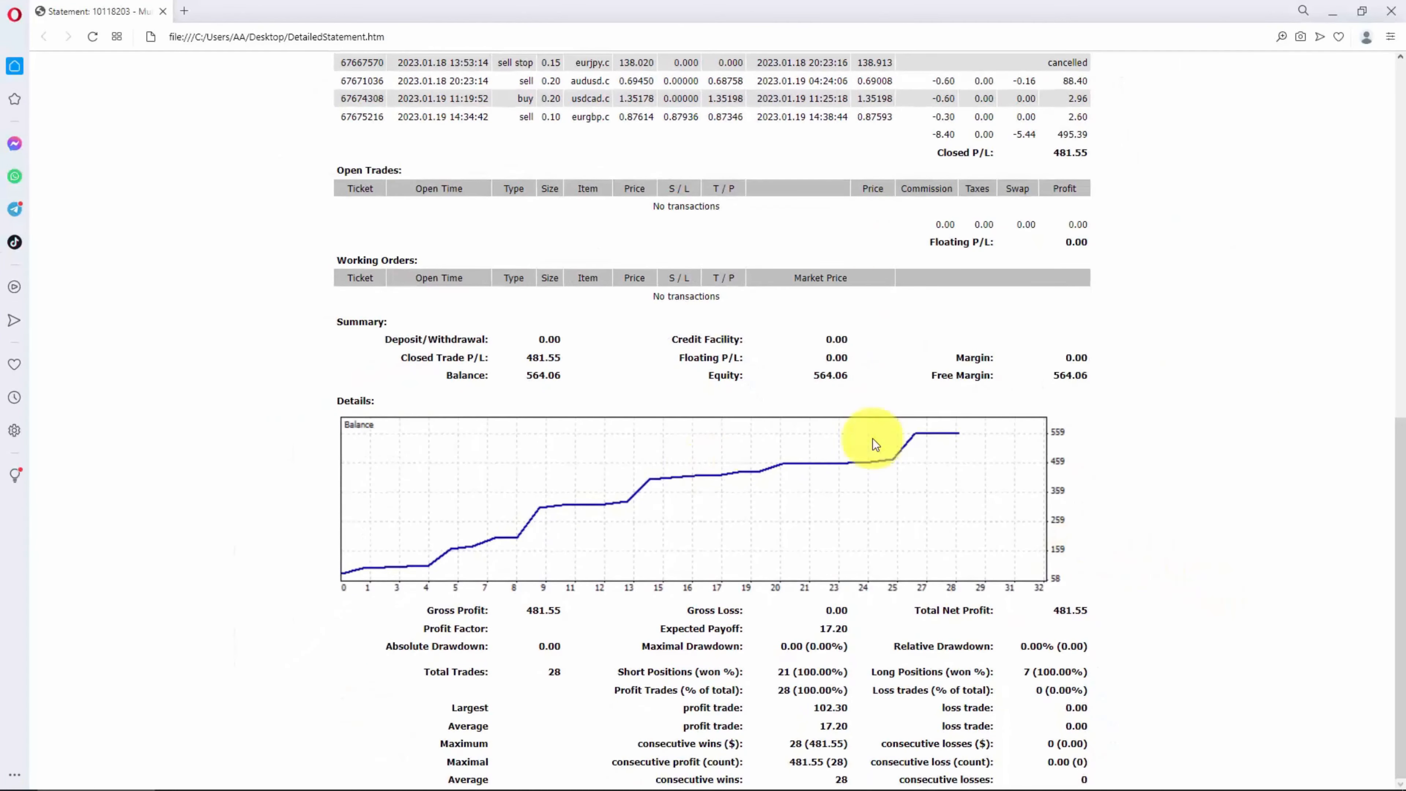
{"action": "mouse_move", "coordinate": [1095, 583]}
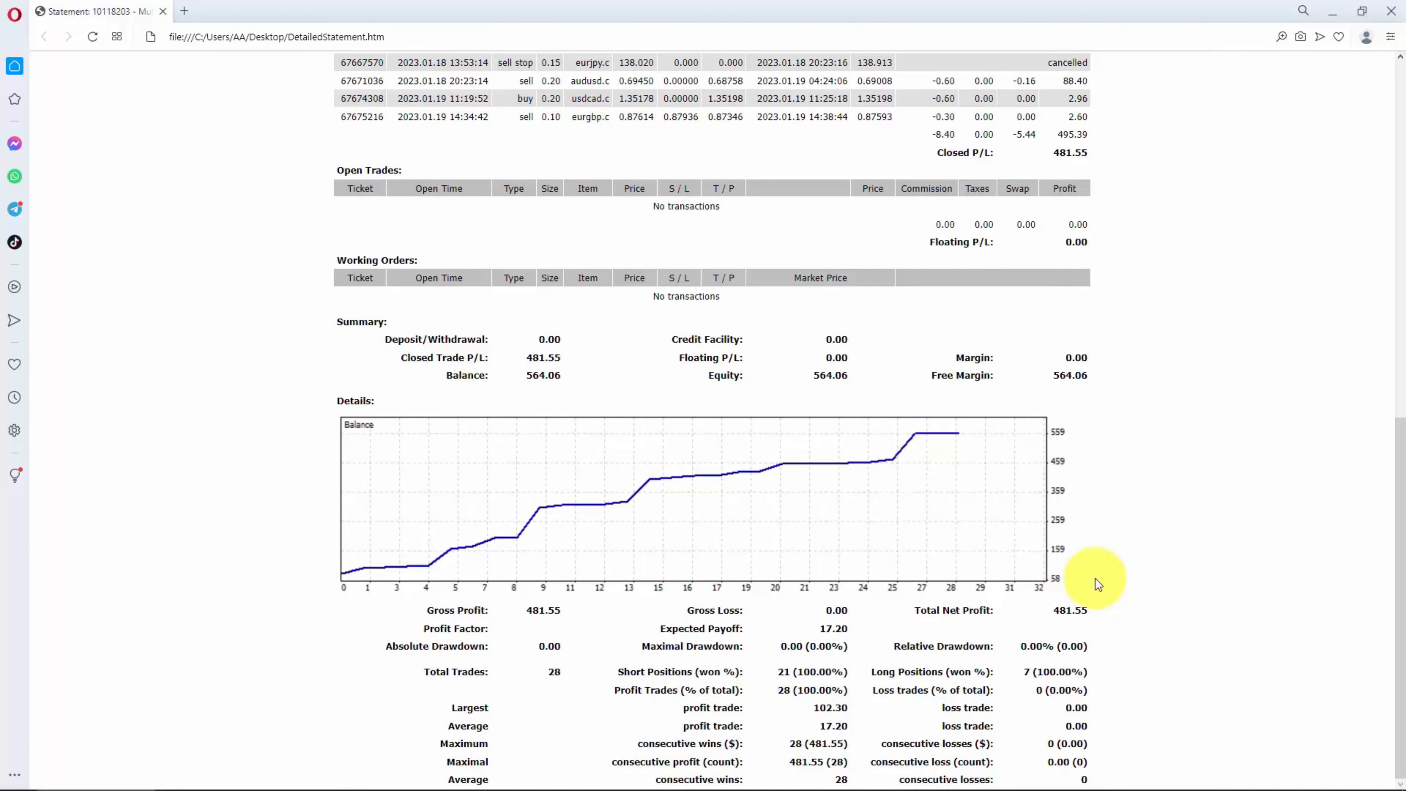
{"action": "mouse_move", "coordinate": [1107, 591]}
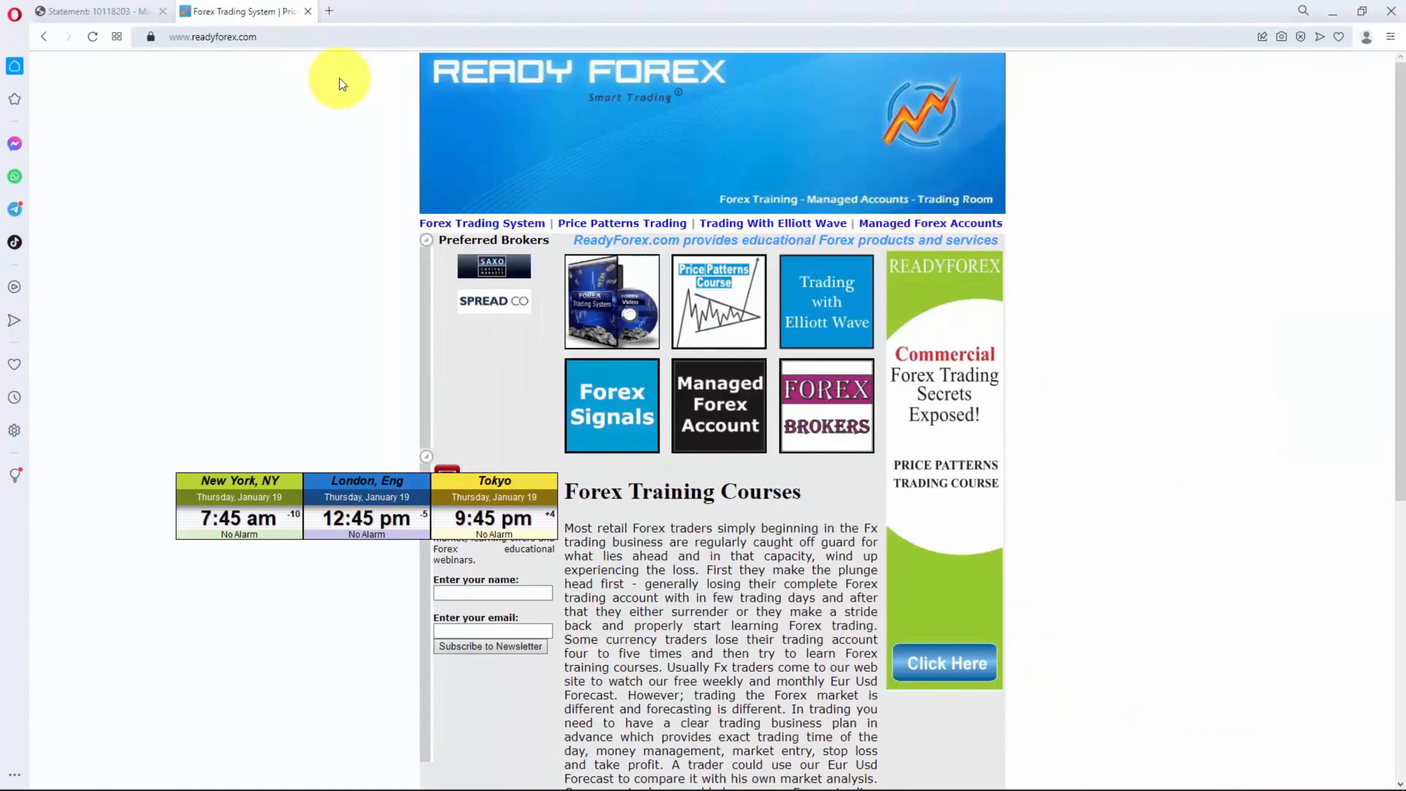
{"action": "mouse_move", "coordinate": [612, 301]}
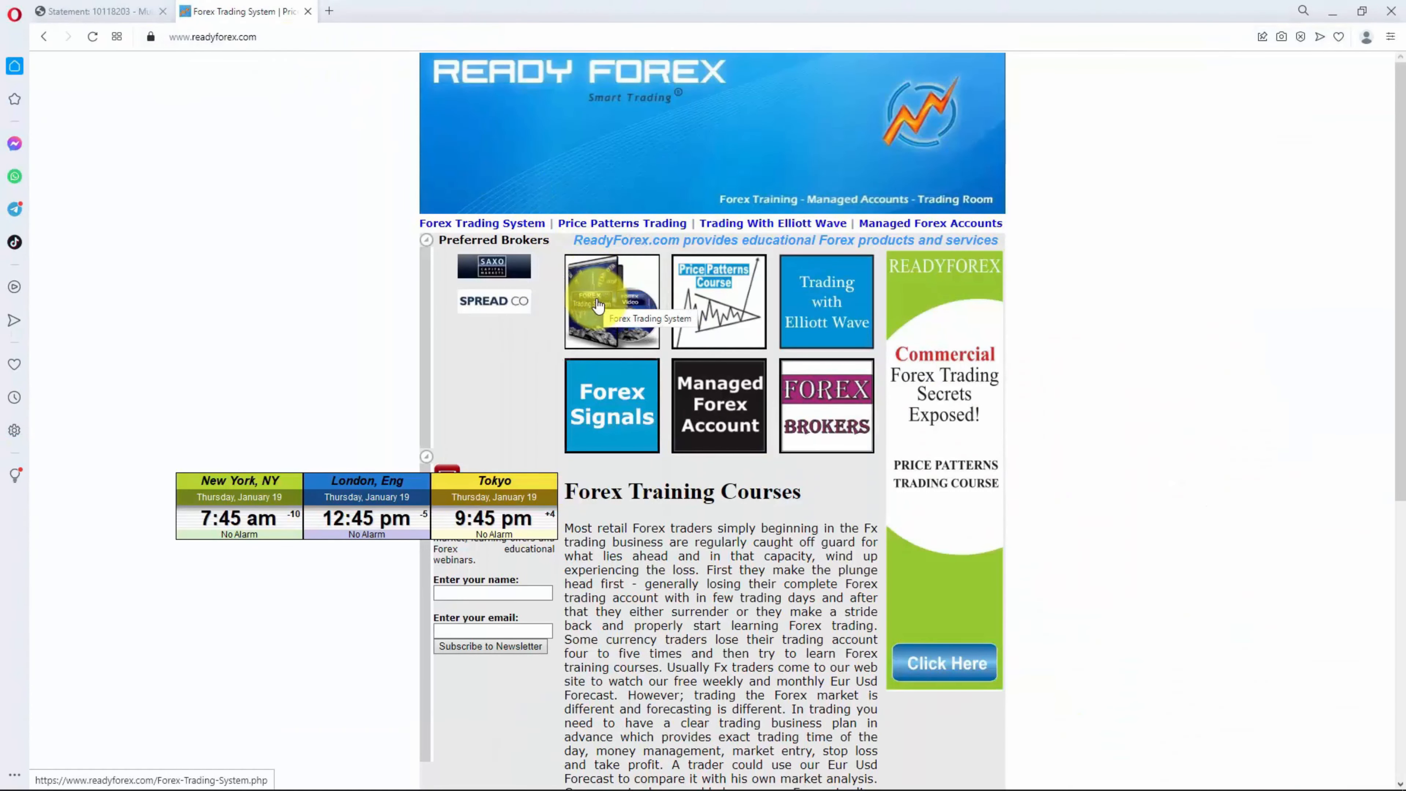